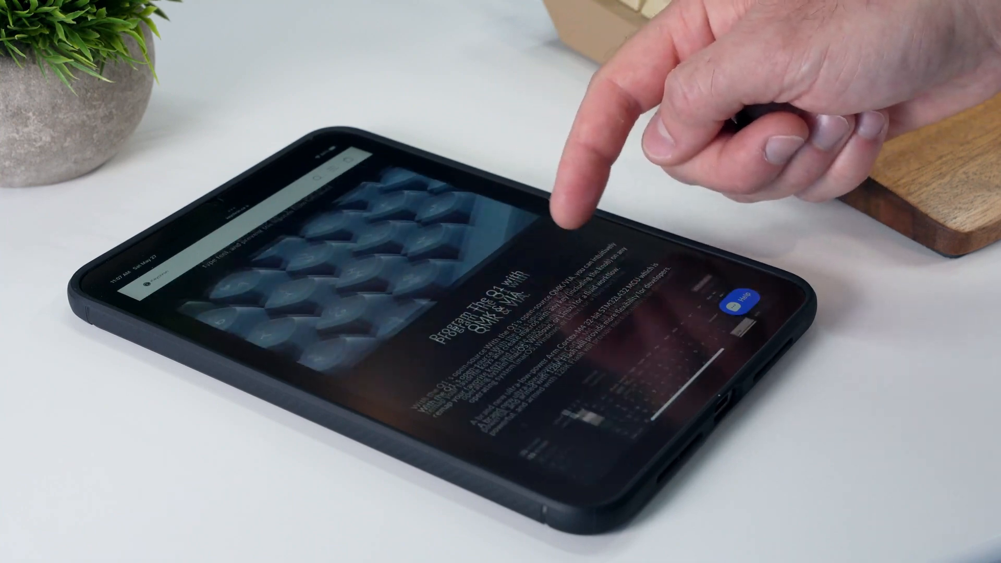
# Scroll the Onshape document list toward the Keychron Q1 v2 PCB document
pyautogui.scroll(-3)
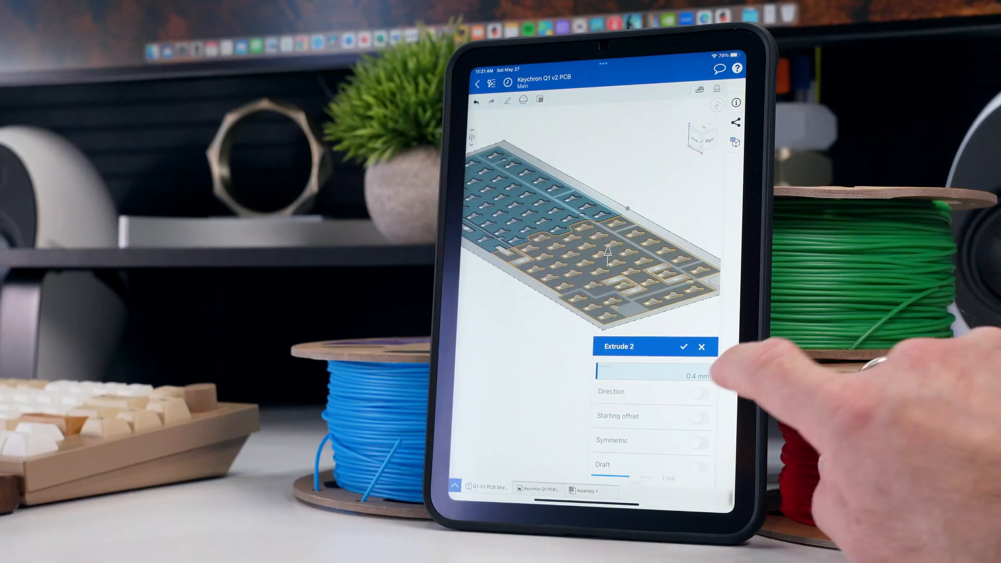
# Raise the Extrude 2 depth from 0.4 mm to 0.6 mm, then to 0.8 mm, and confirm it
pyautogui.click(651, 376)
pyautogui.write('0.6')
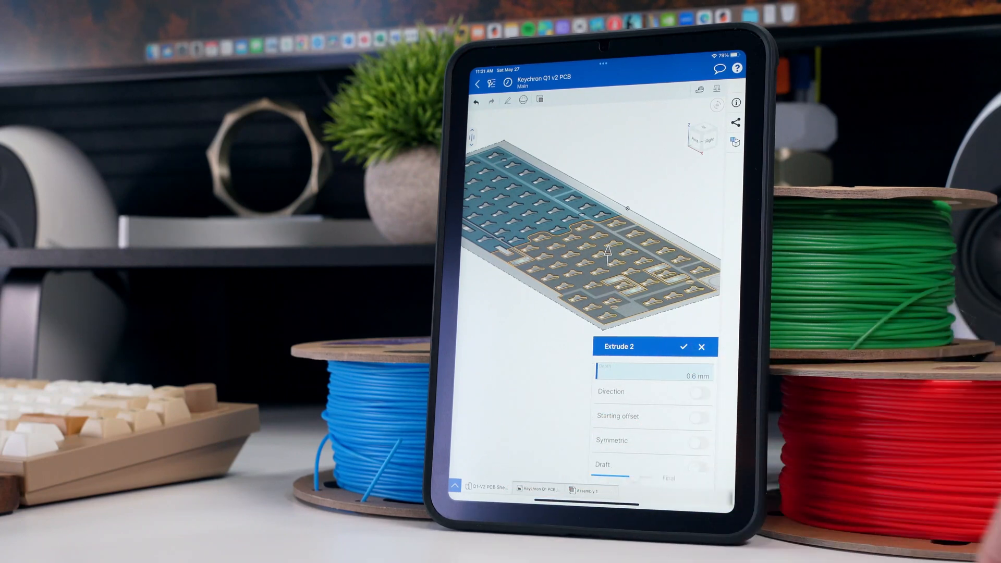
pyautogui.click(651, 376)
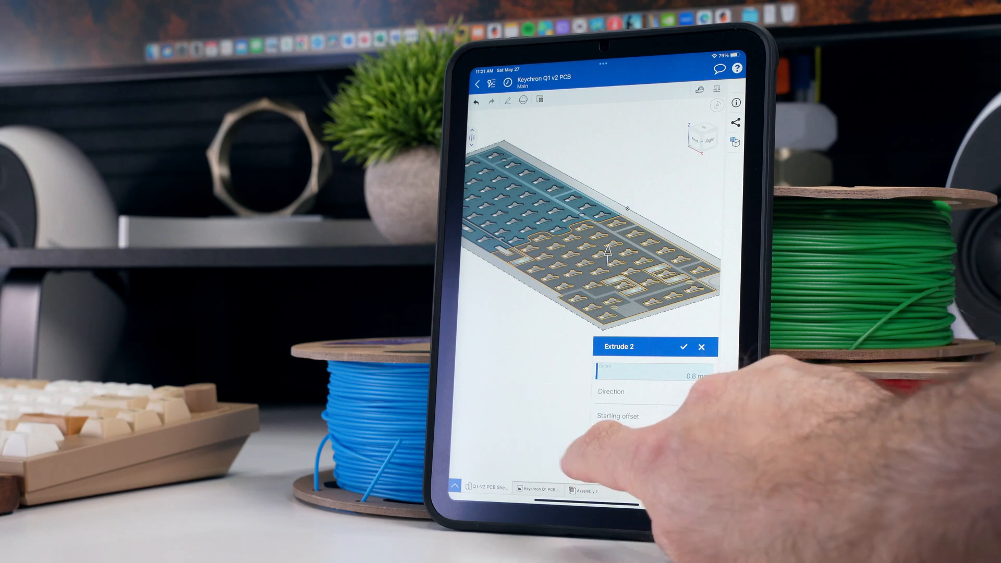
pyautogui.click(685, 346)
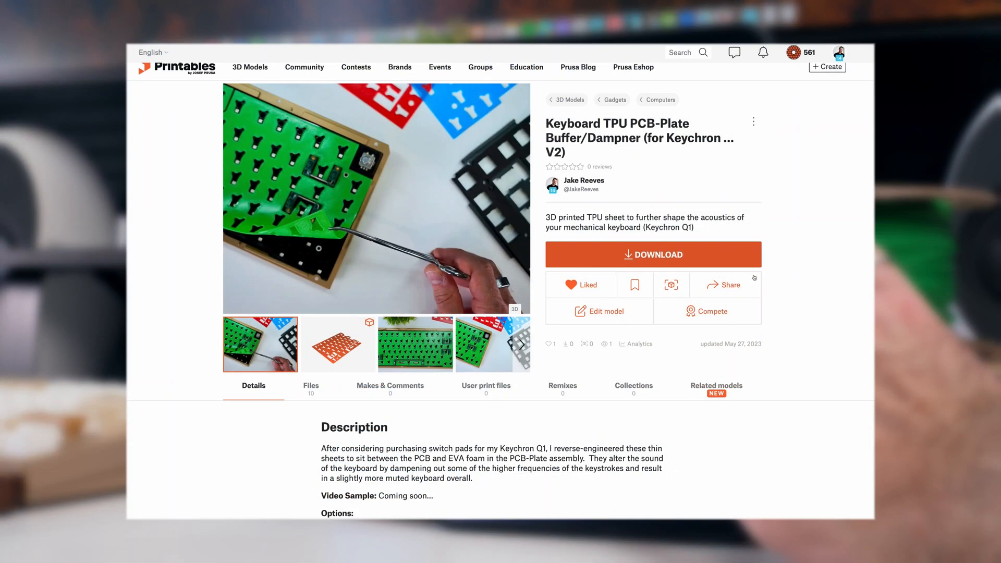
pyautogui.scroll(-3)
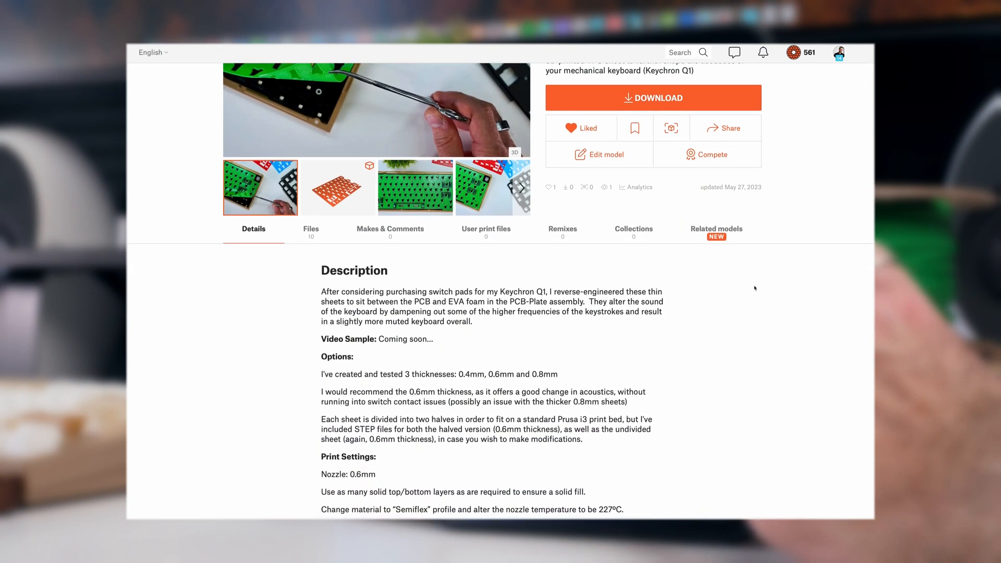
pyautogui.scroll(-3)
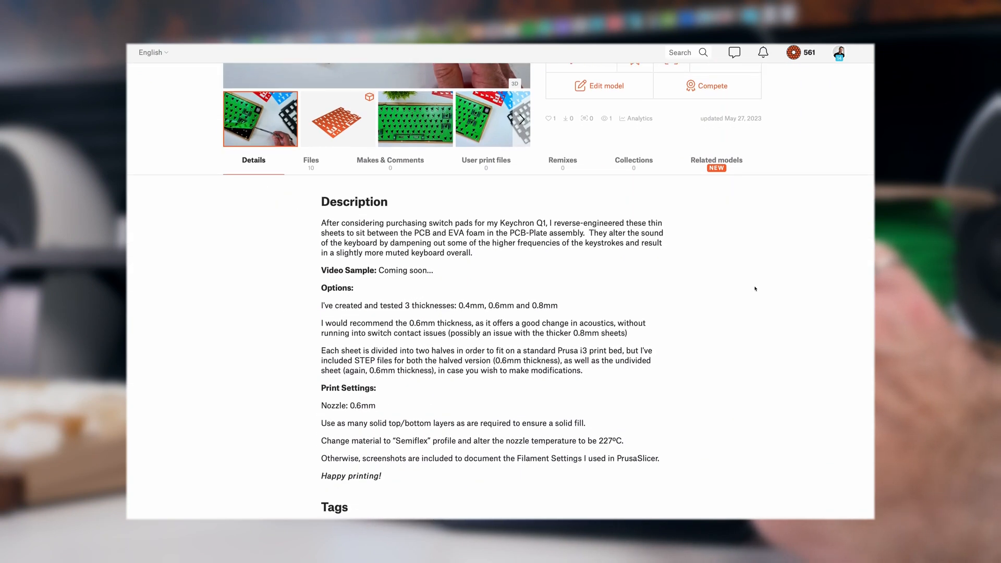
pyautogui.scroll(3)
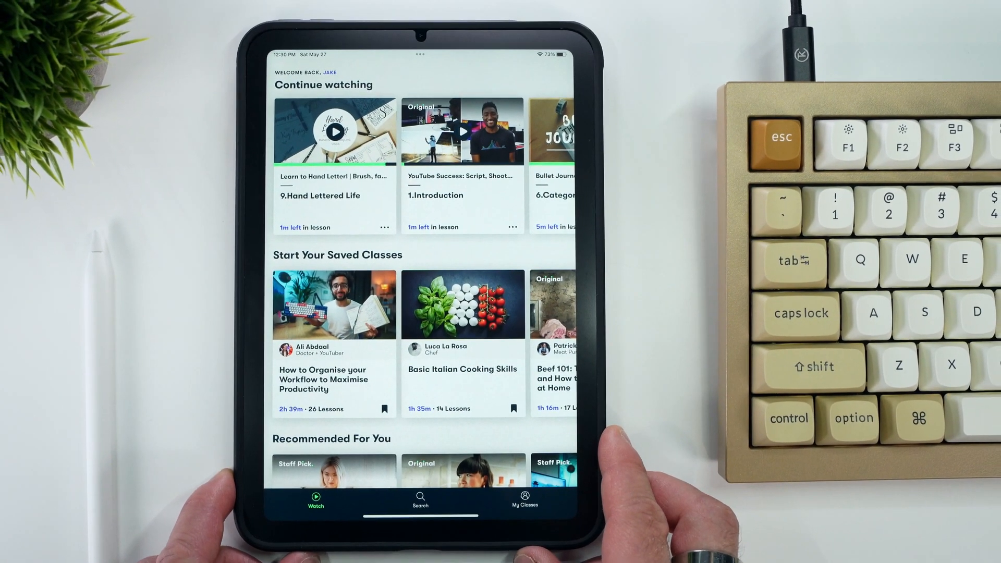
# Scroll the Skillshare feed rows and the Build a Creative Career list down to its end
pyautogui.scroll(-3)
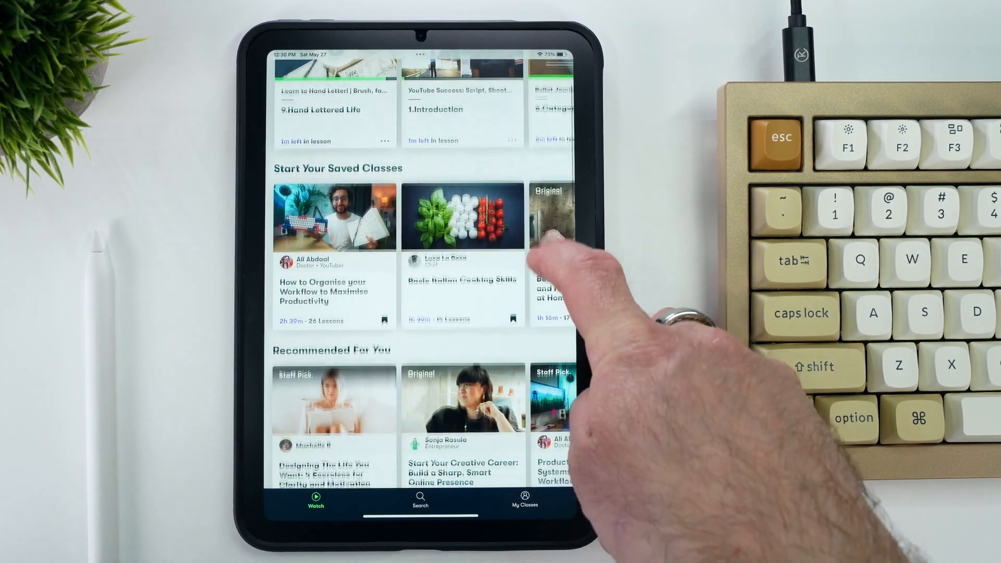
pyautogui.scroll(-3)
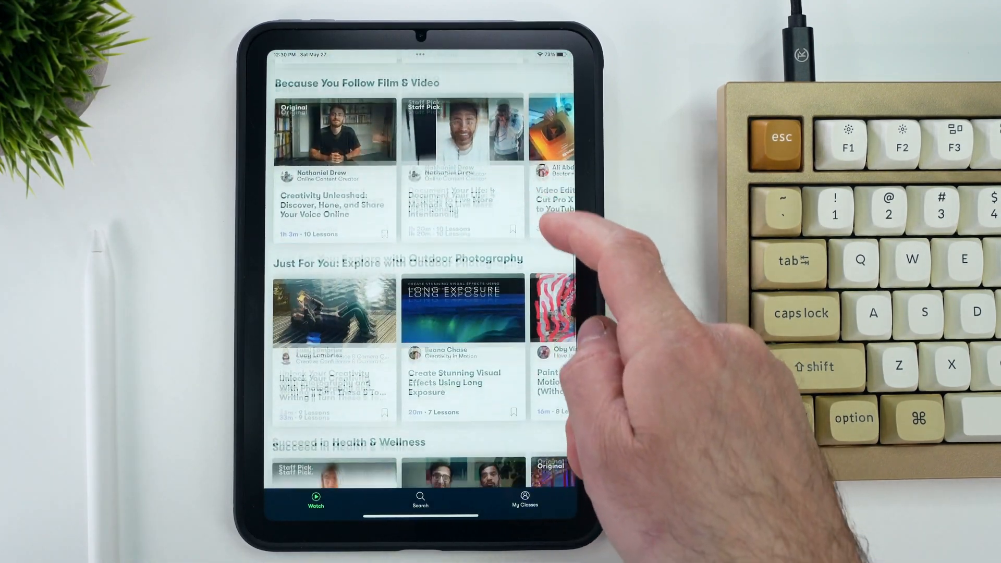
pyautogui.scroll(-3)
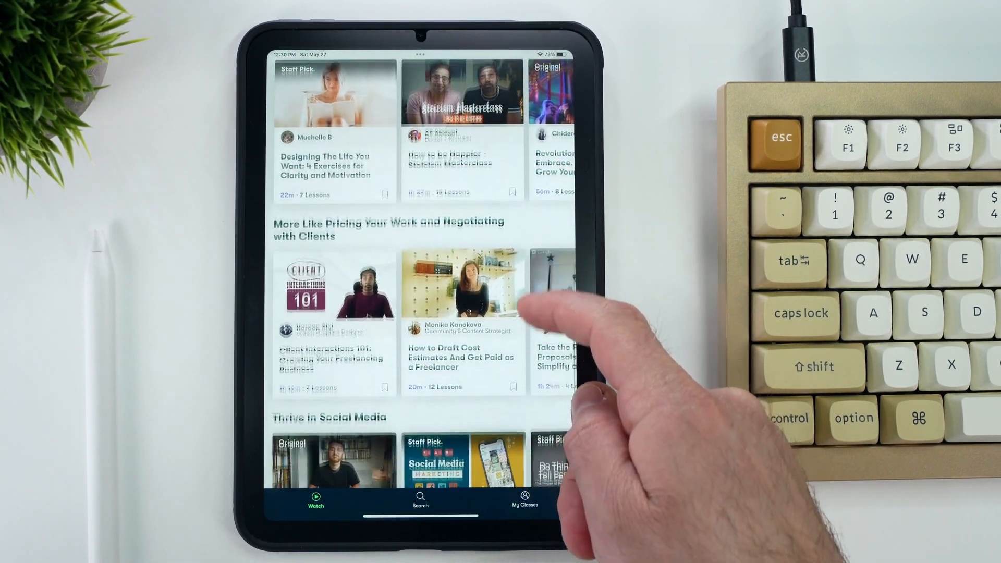
pyautogui.scroll(-3)
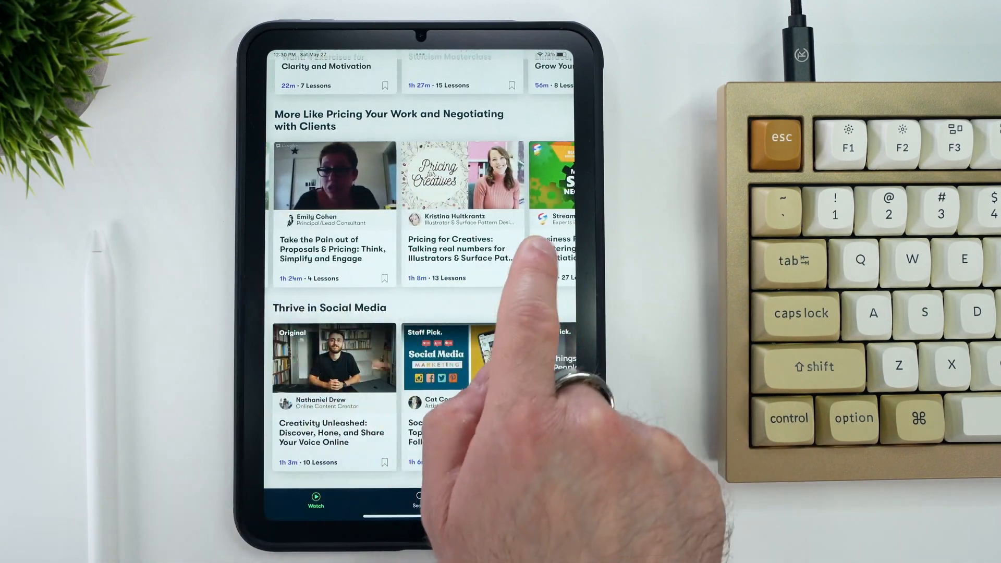
pyautogui.hscroll(-3)
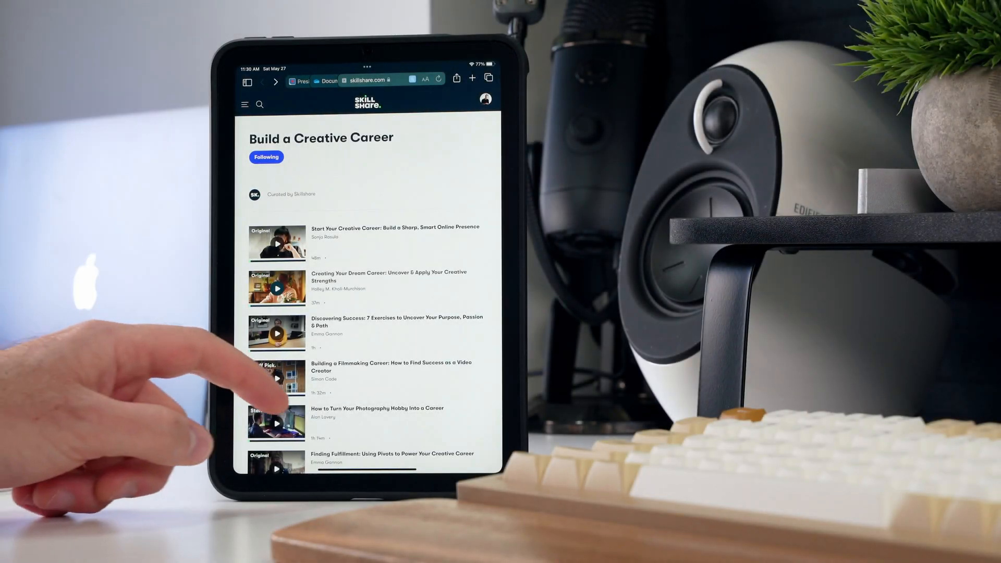
pyautogui.scroll(-3)
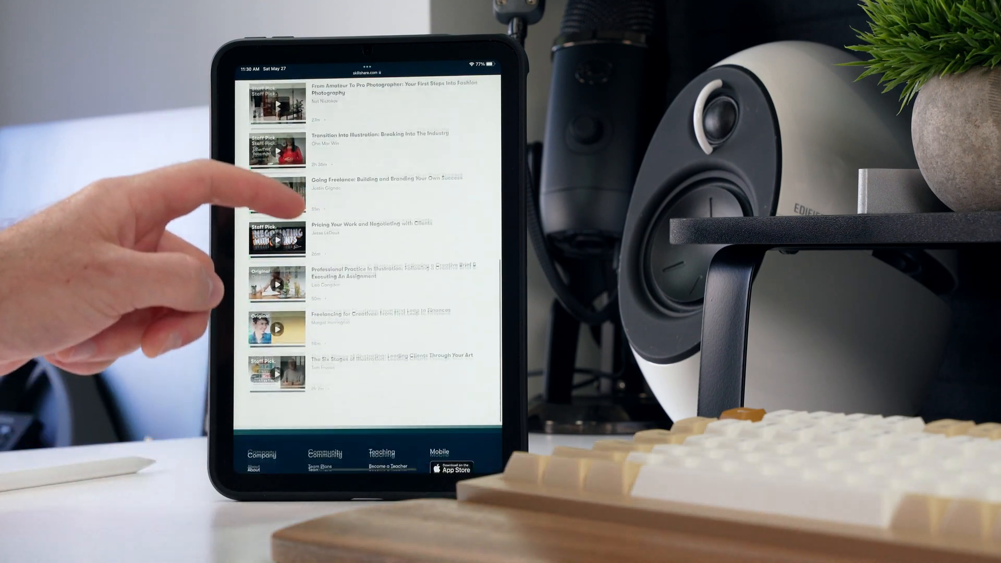